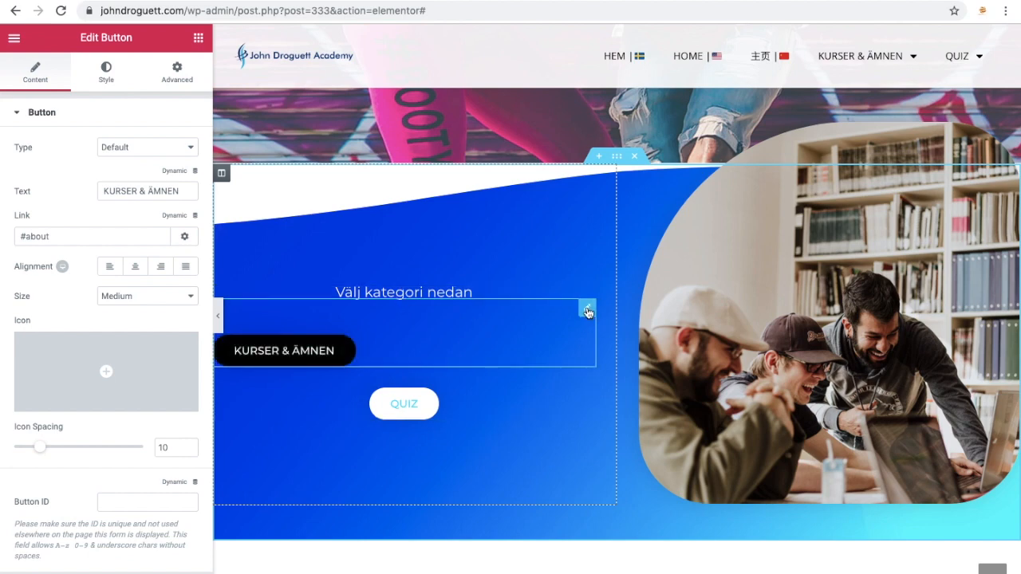
Step: Align the KURSER & ÄMNEN button Center and keep the QUIZ button centered too
left_click(134, 265)
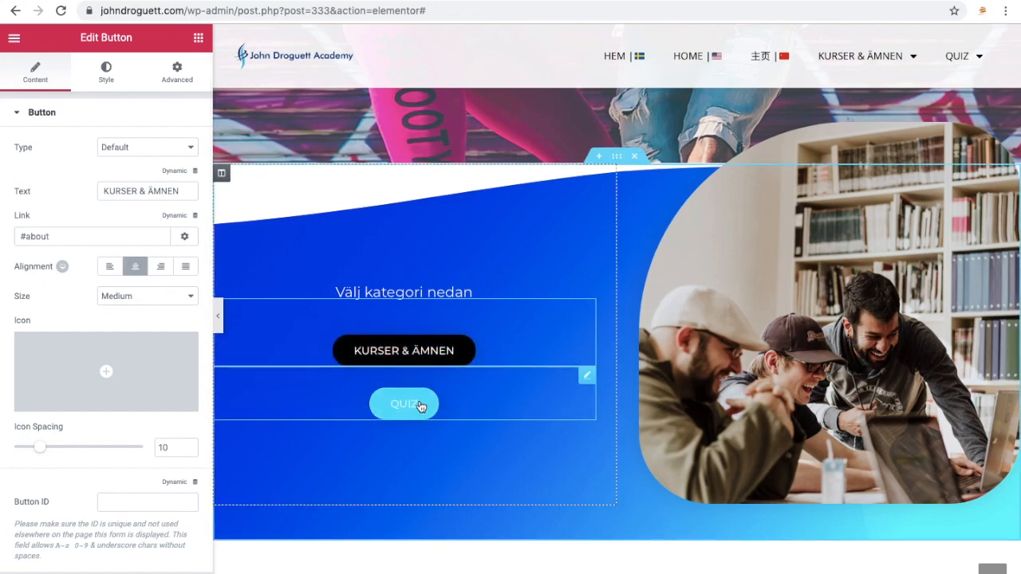
left_click(403, 404)
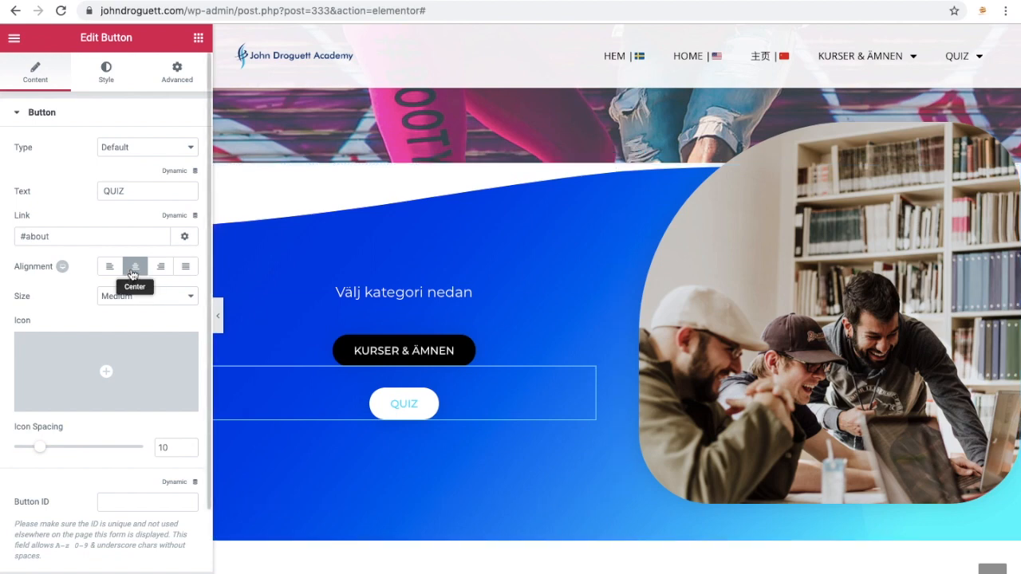
left_click(404, 351)
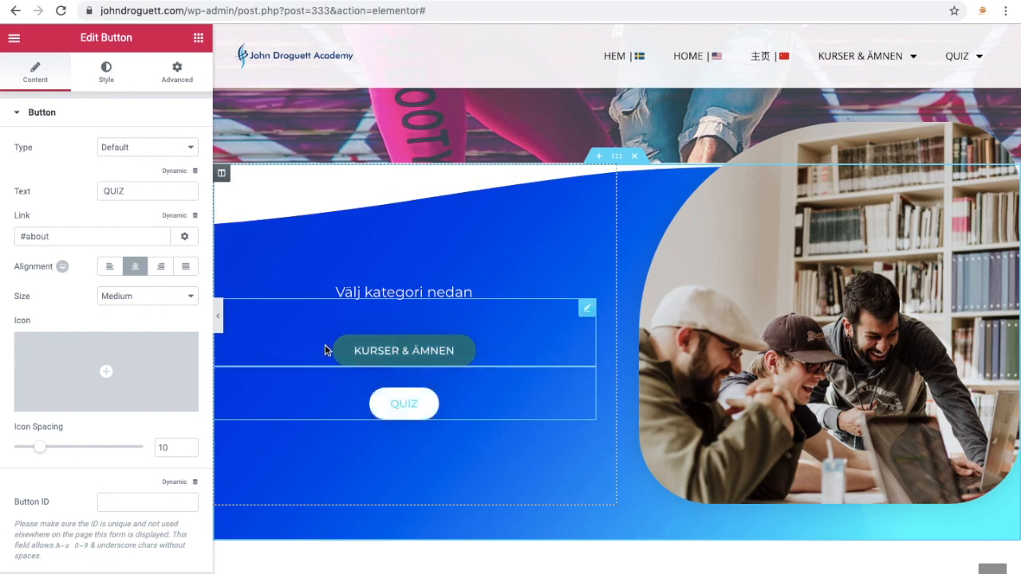
mouse_move(439, 359)
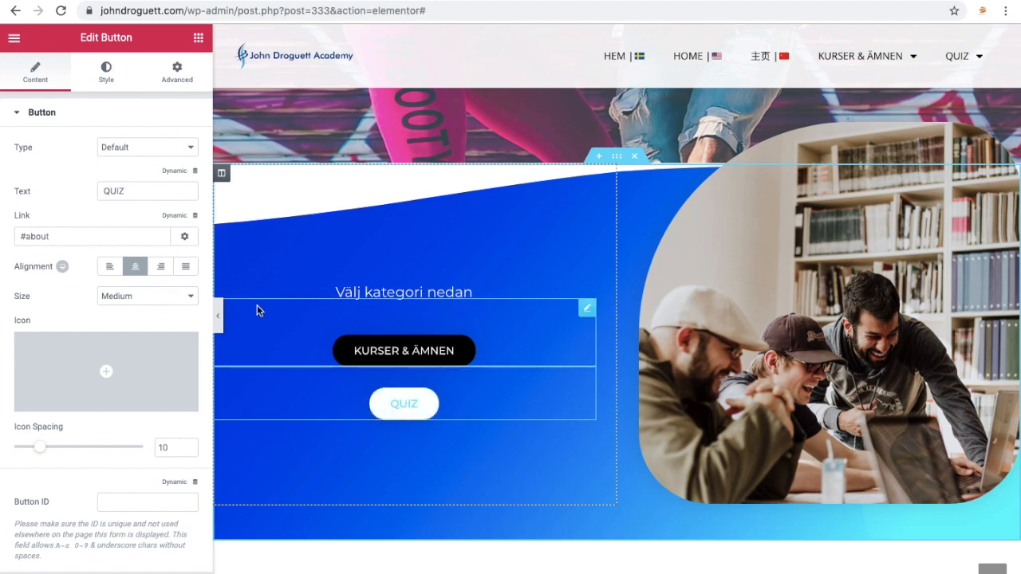
mouse_move(109, 265)
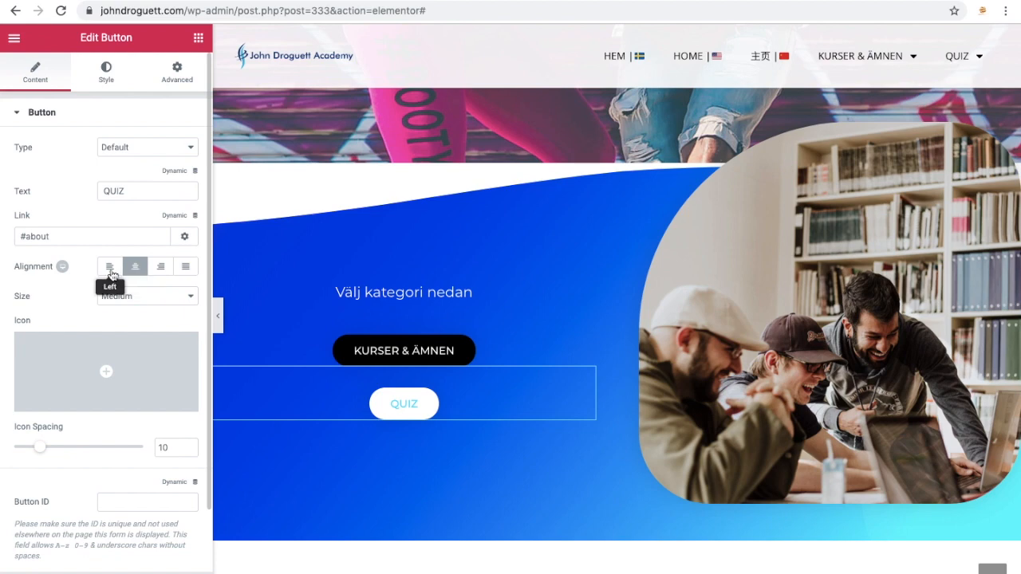
mouse_move(160, 264)
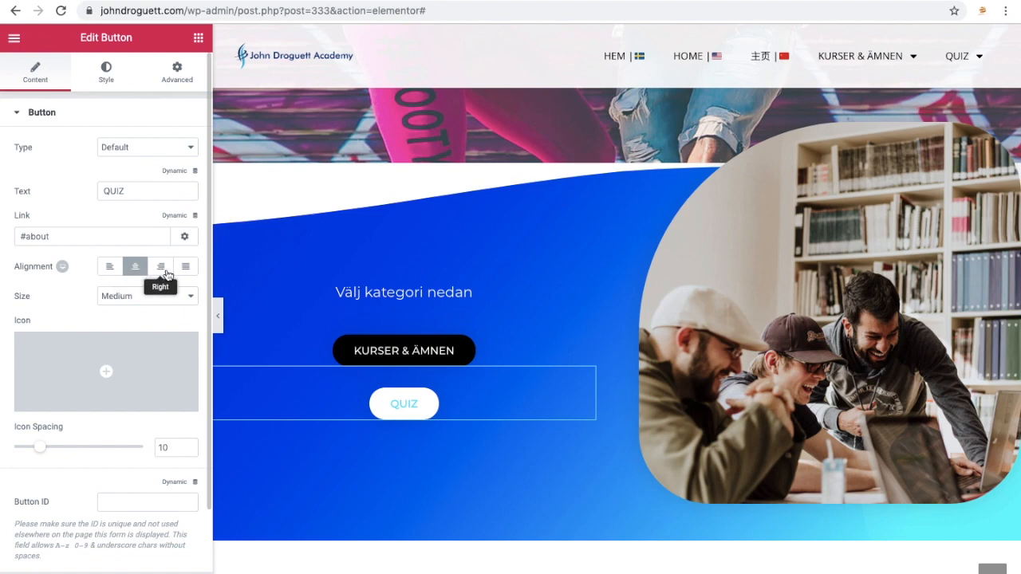
mouse_move(185, 265)
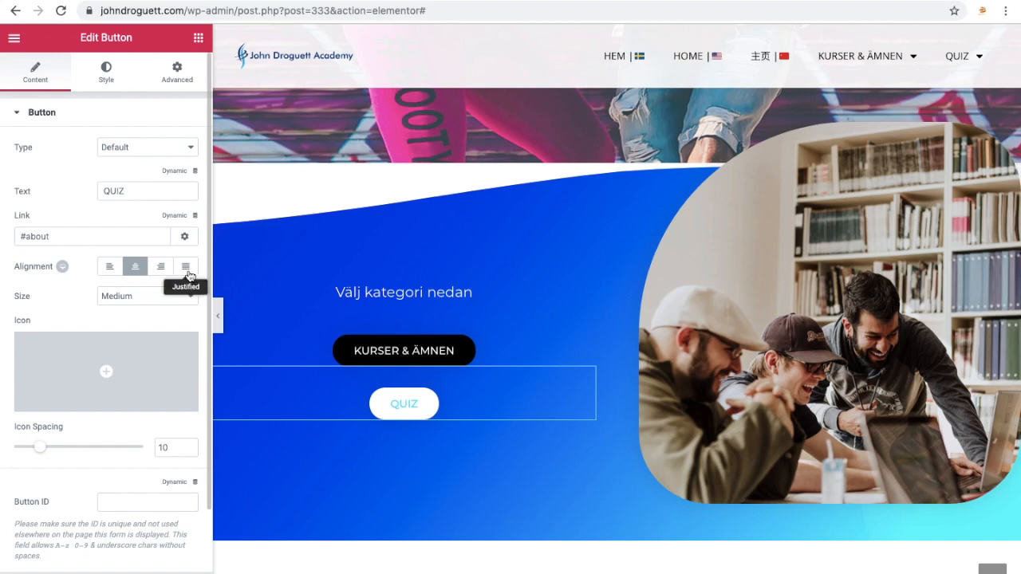
Step: Set the QUIZ button's alignment to Justified so it spans the column width
left_click(185, 266)
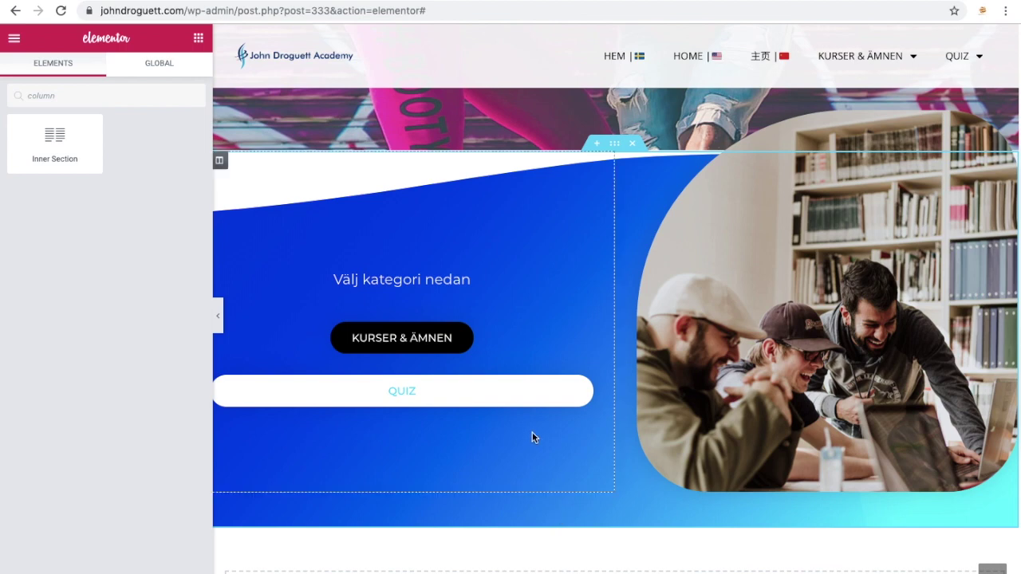
left_click(402, 390)
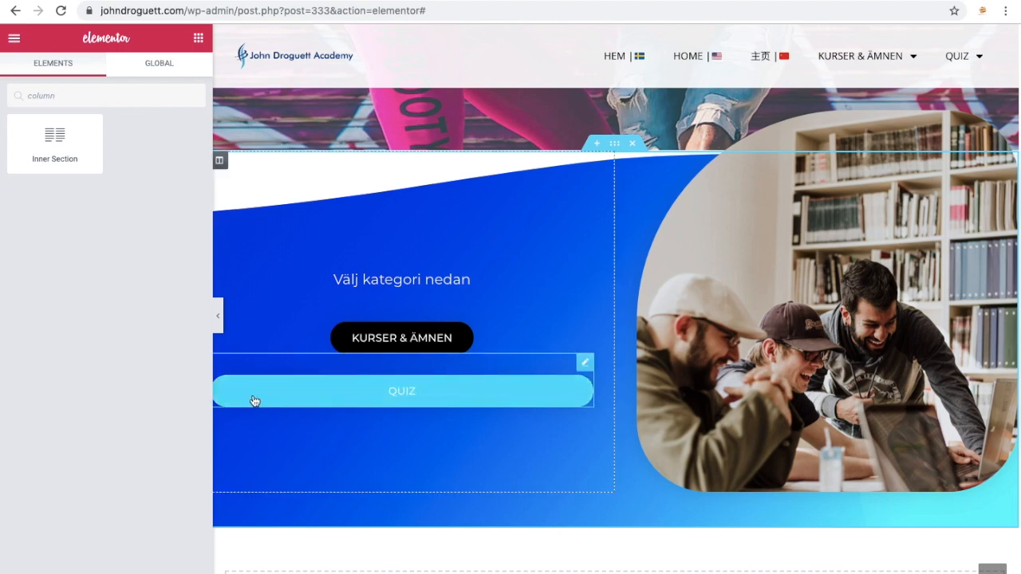
mouse_move(527, 399)
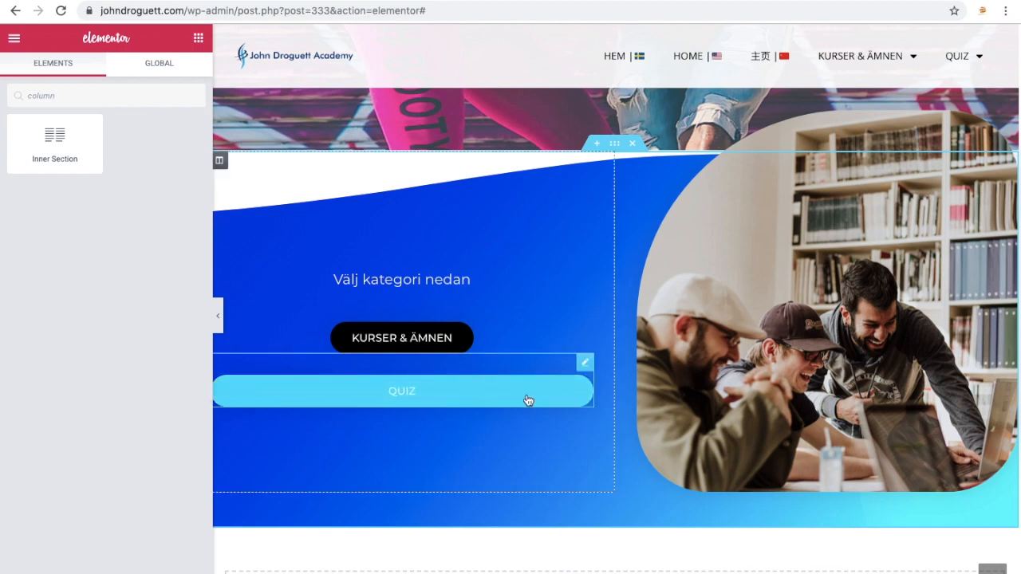
mouse_move(368, 386)
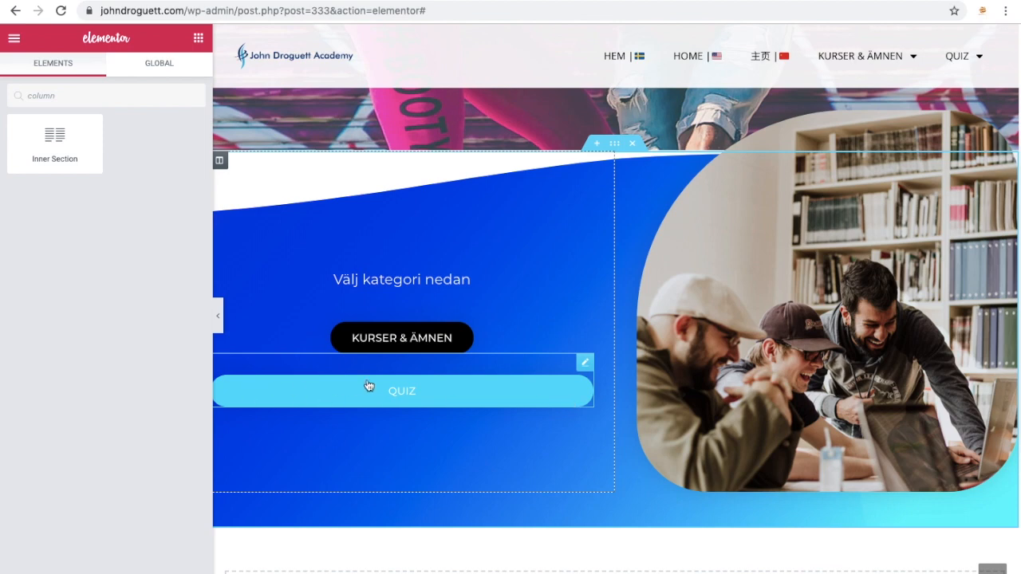
mouse_move(457, 385)
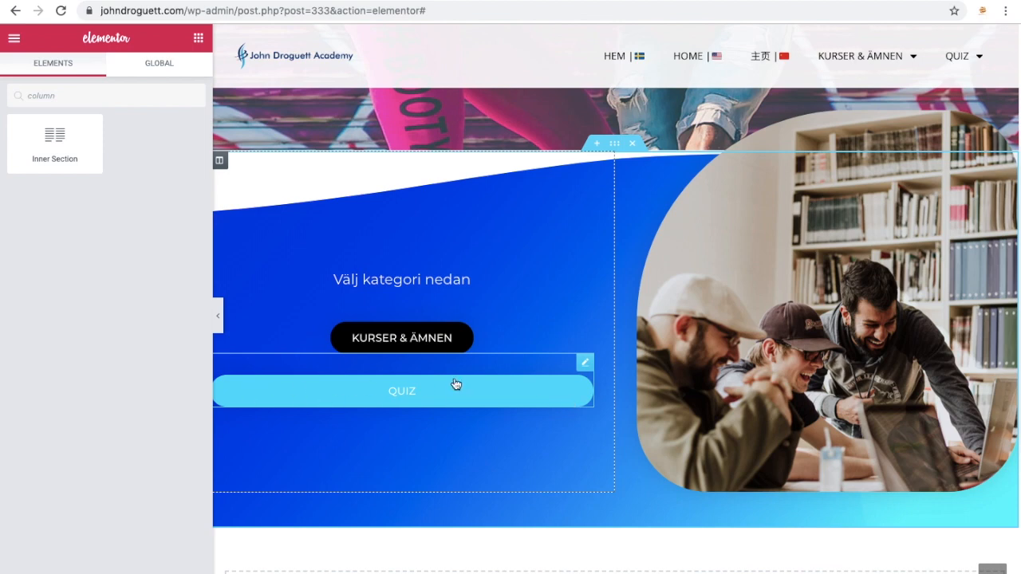
mouse_move(447, 389)
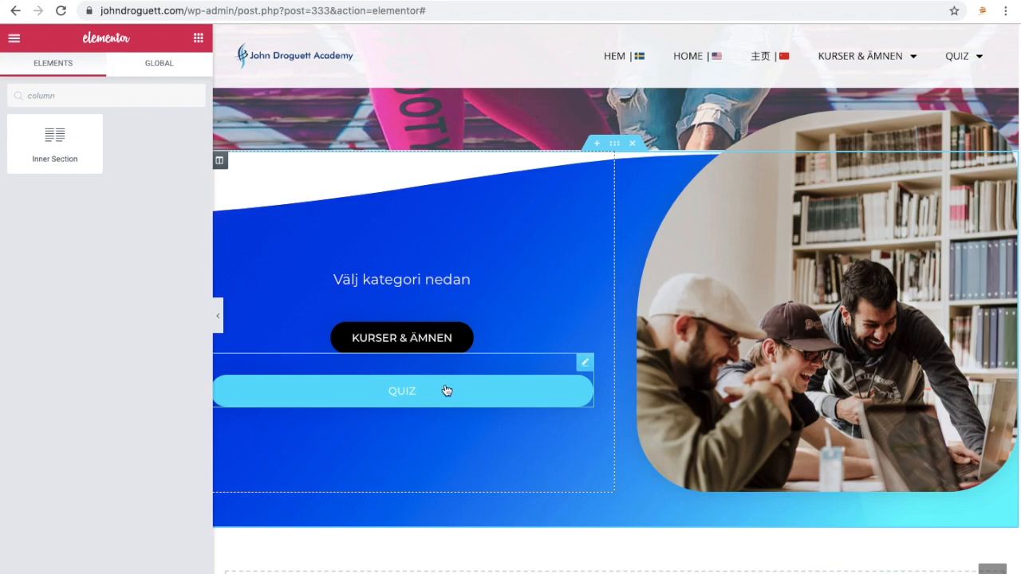
mouse_move(431, 396)
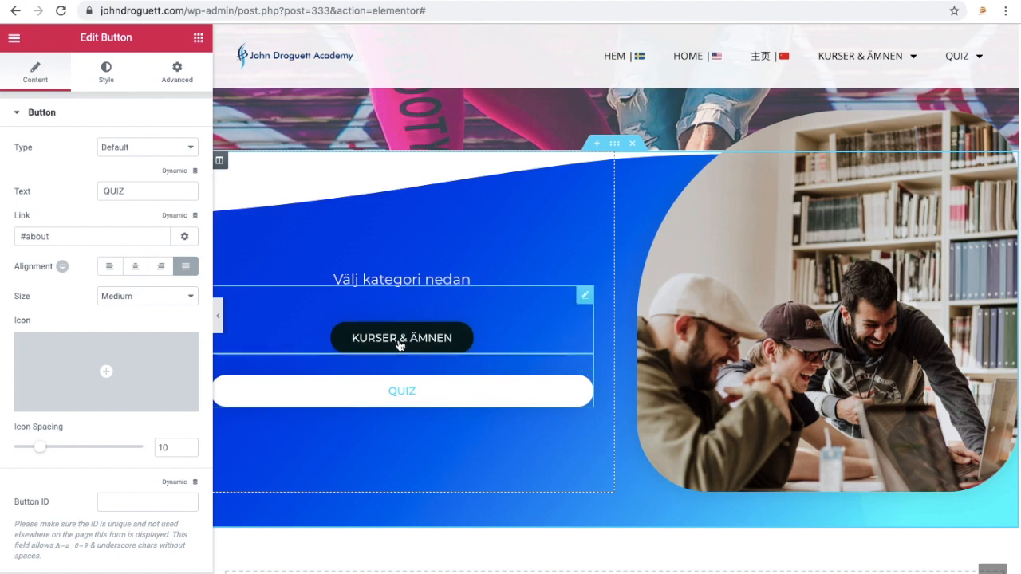
mouse_move(399, 339)
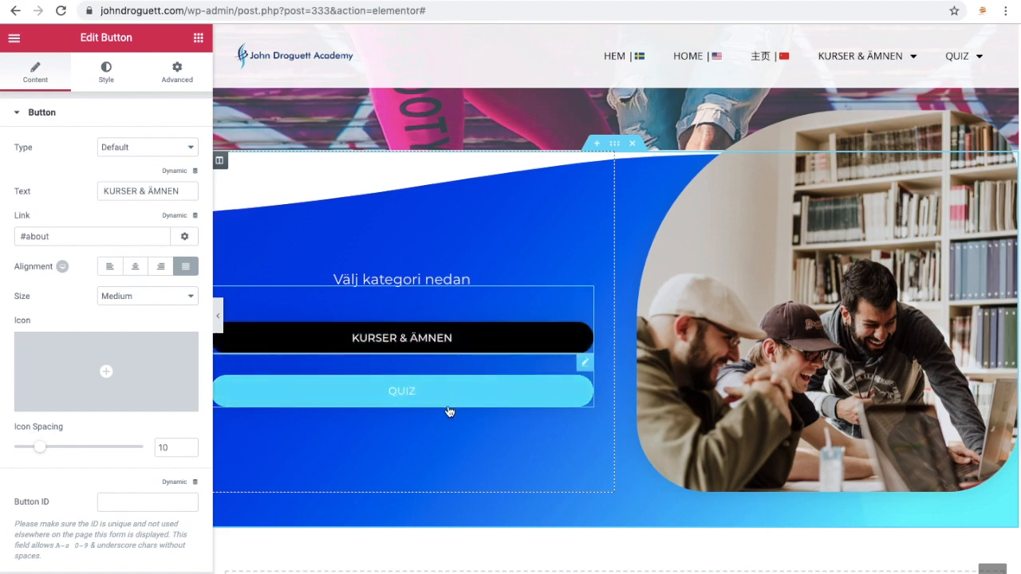
mouse_move(448, 407)
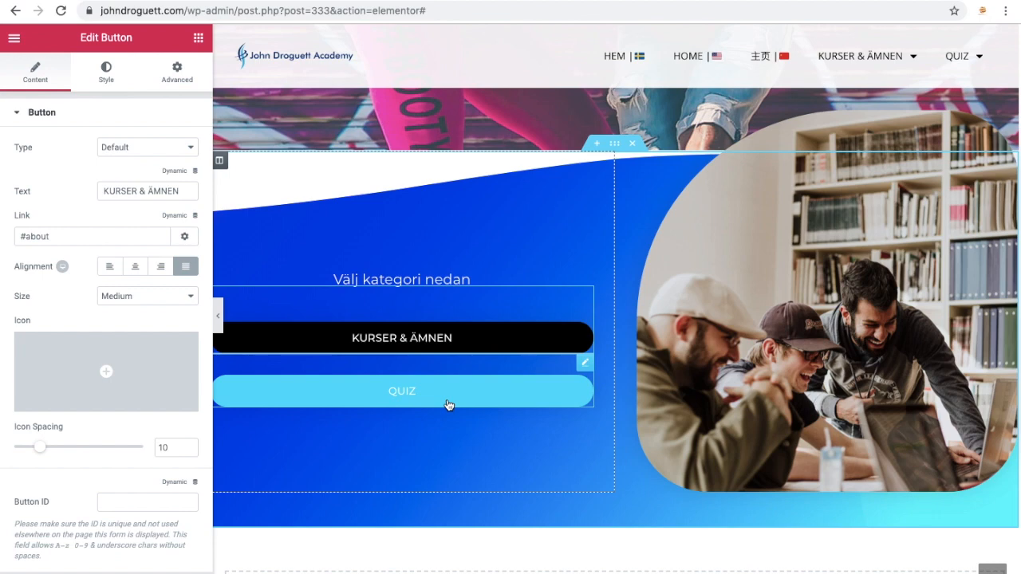
mouse_move(431, 397)
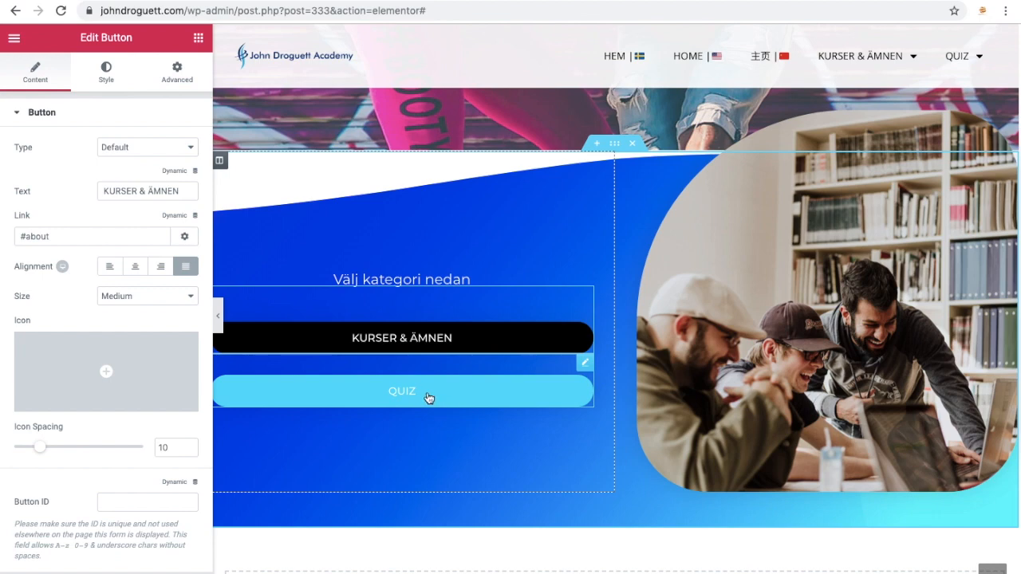